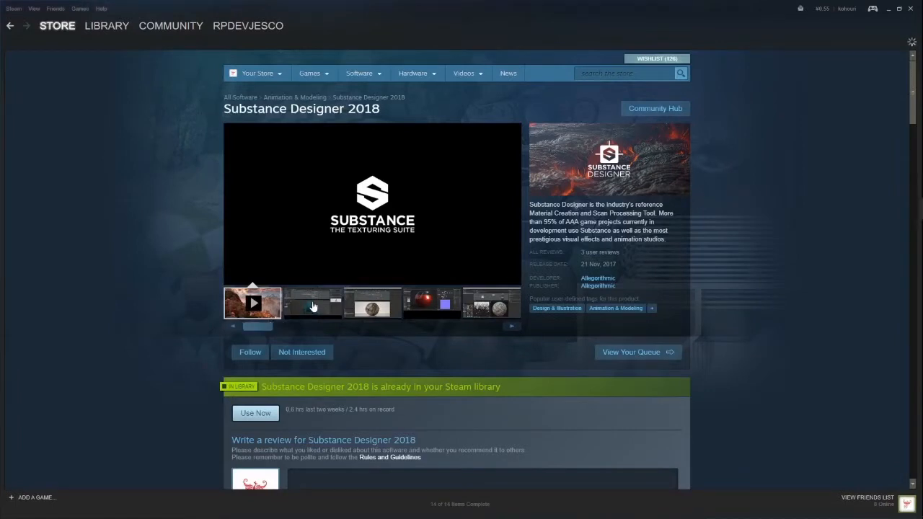
# Preview the reference screenshots of the cloth node graph, rocky sphere, glossy red sphere and material graph
pyautogui.click(311, 303)
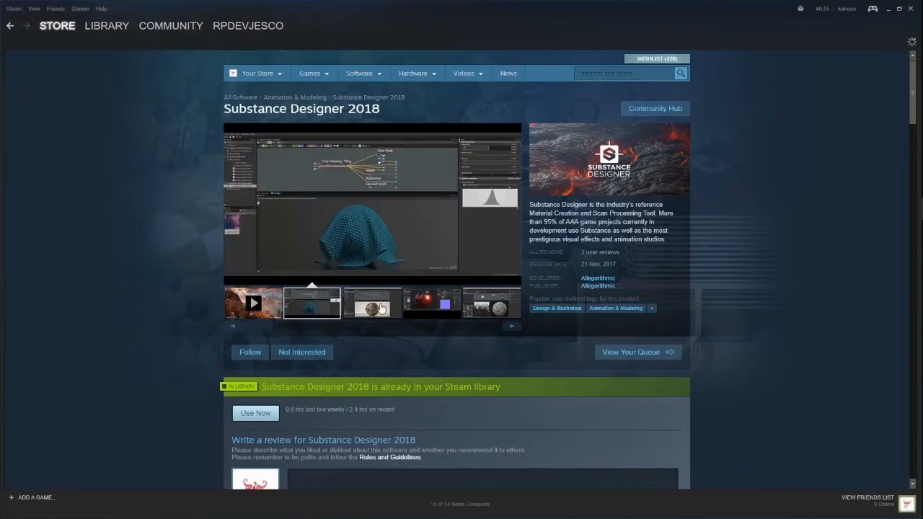
pyautogui.click(372, 303)
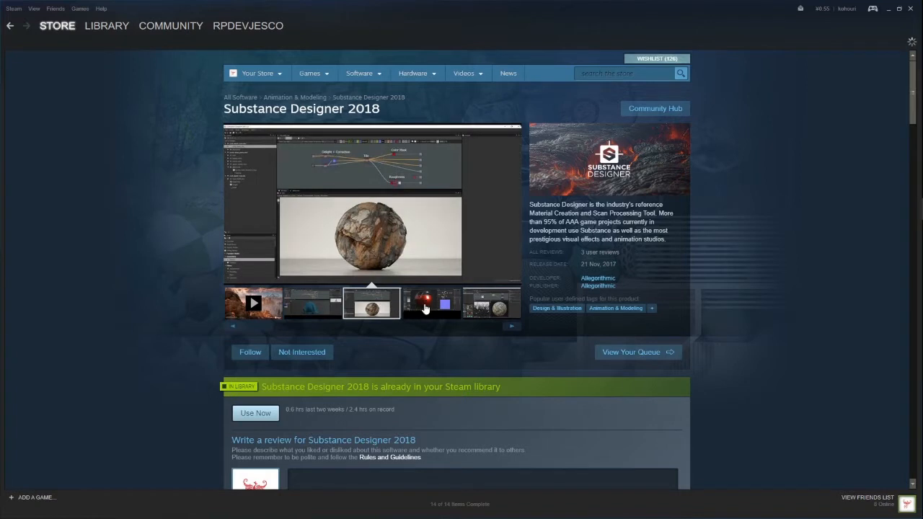
pyautogui.click(430, 303)
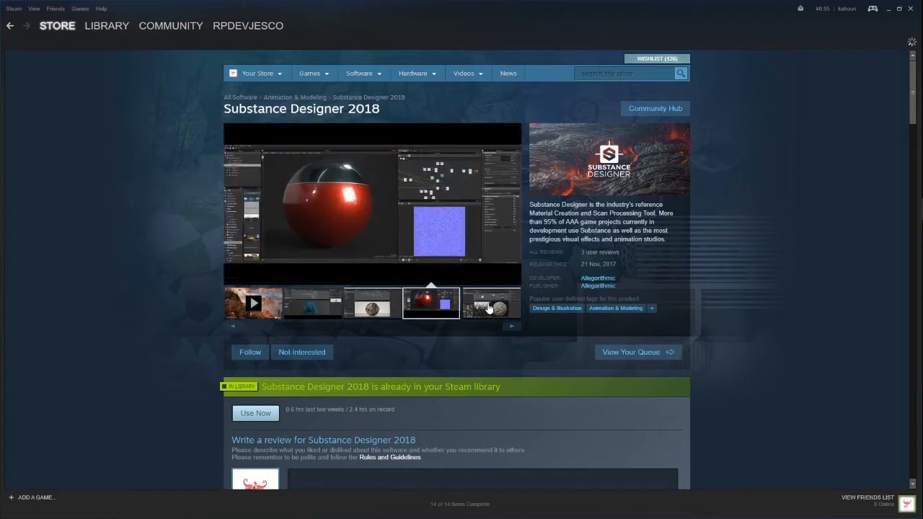
pyautogui.click(512, 327)
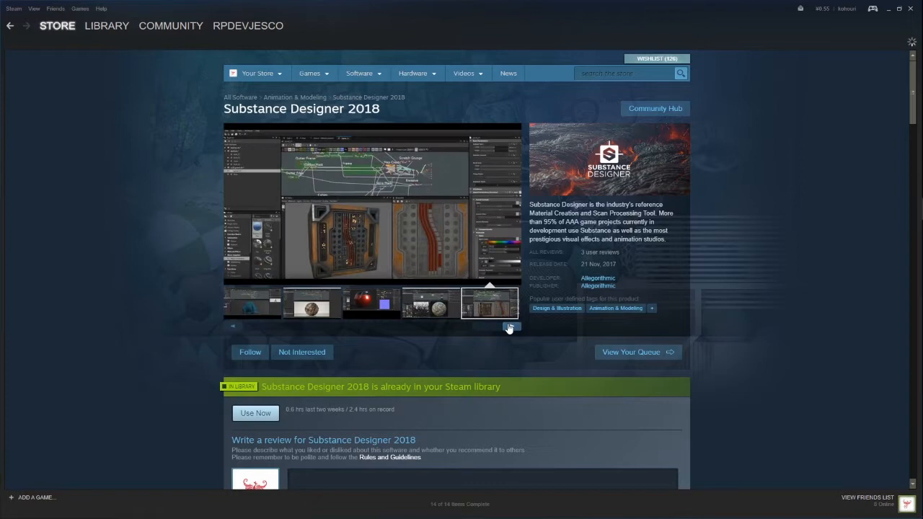
pyautogui.moveTo(334, 318)
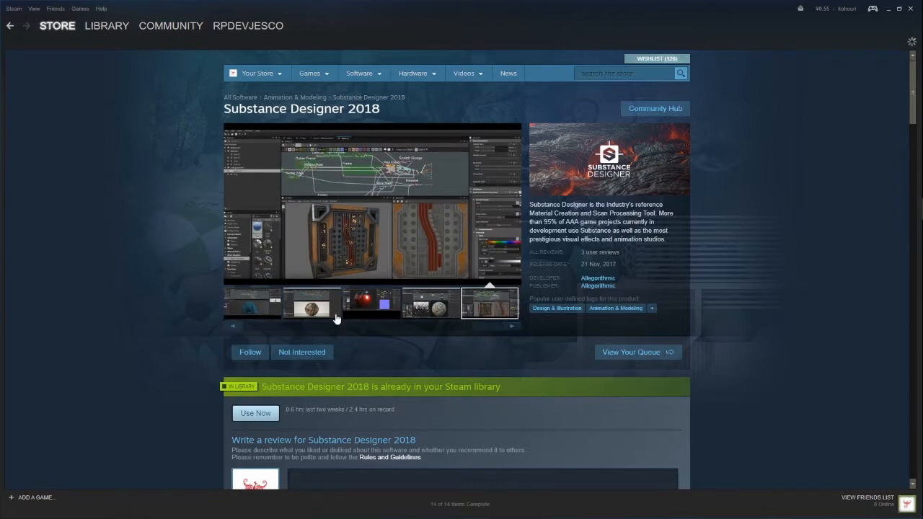
pyautogui.scroll(-3)
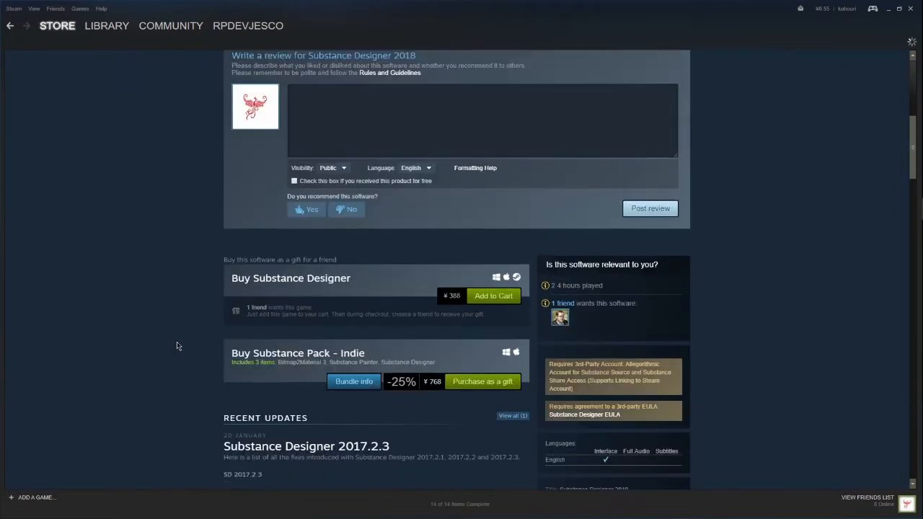
pyautogui.scroll(3)
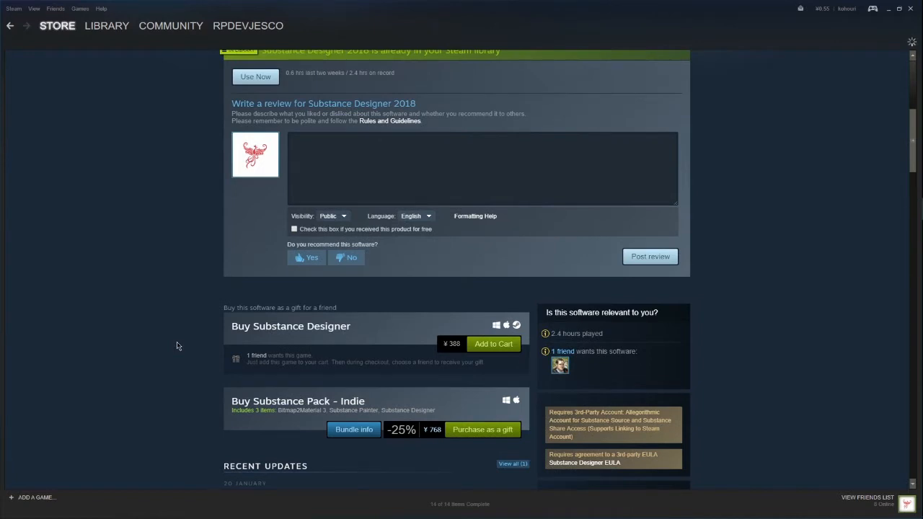
pyautogui.moveTo(244, 402)
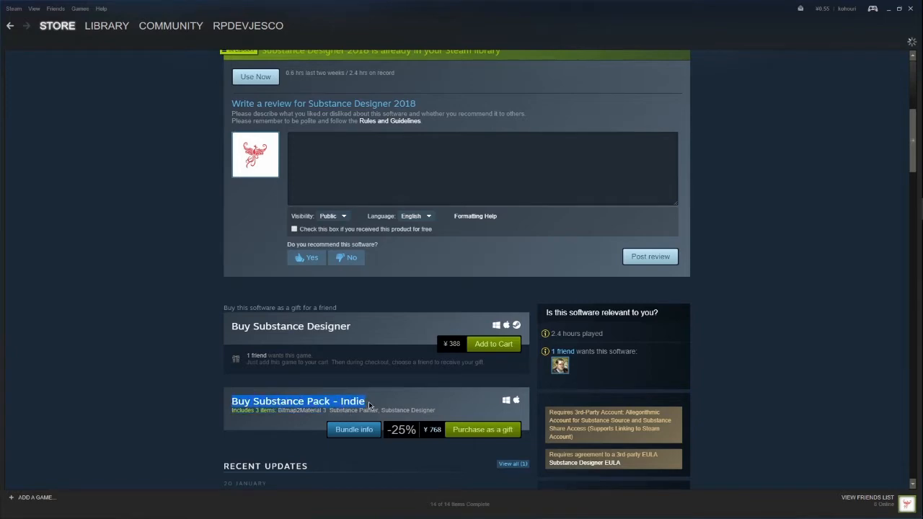
pyautogui.moveTo(389, 415)
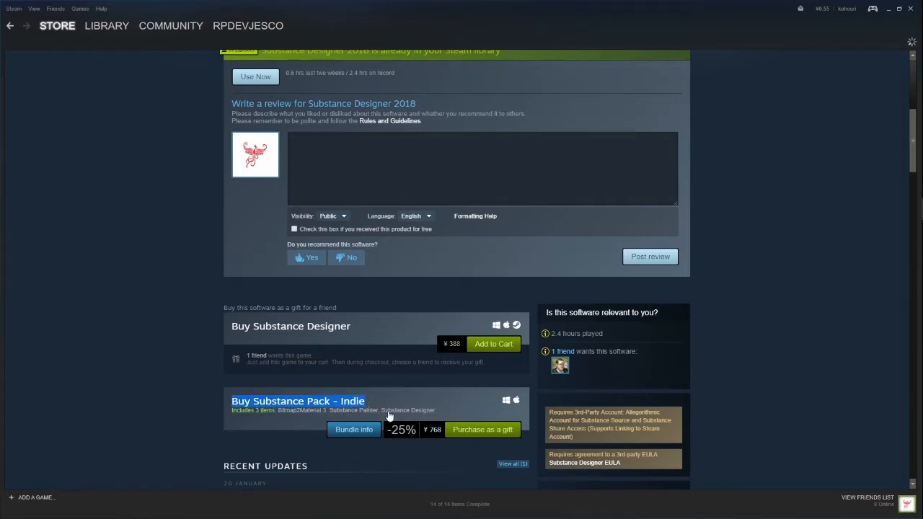
pyautogui.scroll(3)
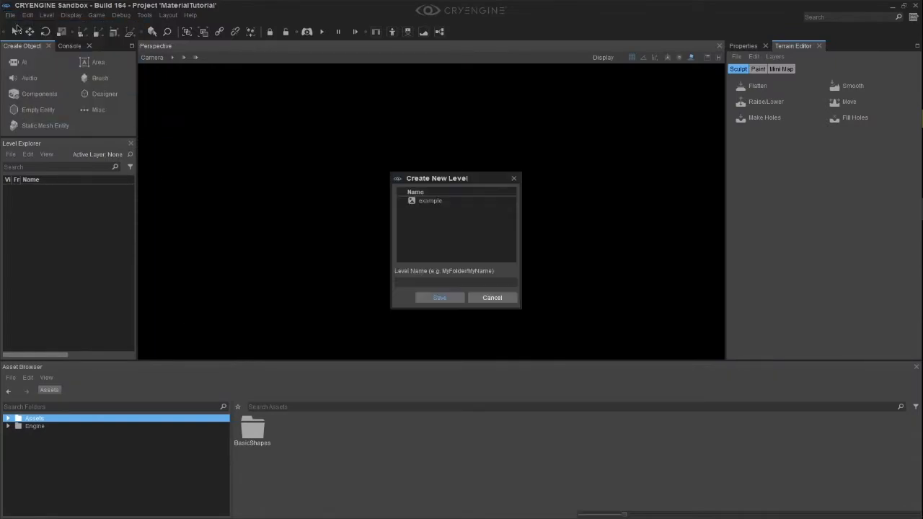
pyautogui.moveTo(569, 274)
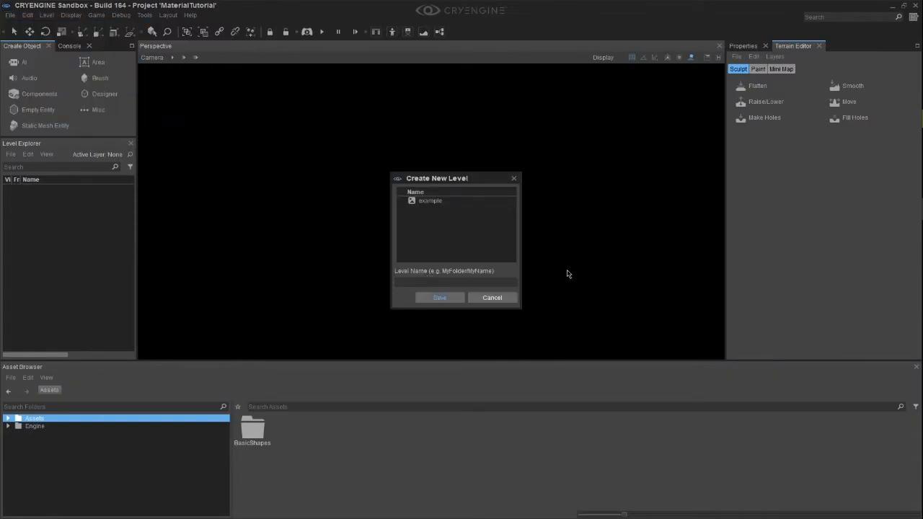
# Create the new level named MotherOfGod with default flat tiled terrain
pyautogui.write('MotherOfGod')
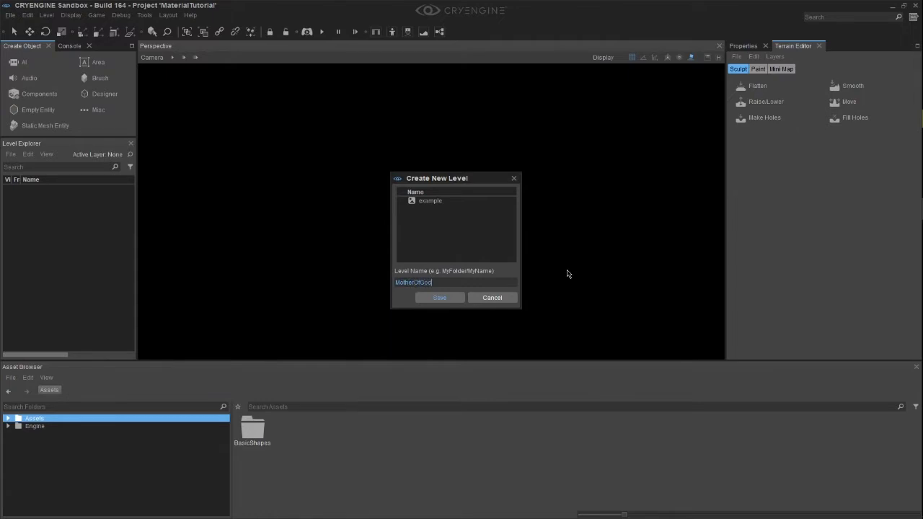
pyautogui.click(438, 297)
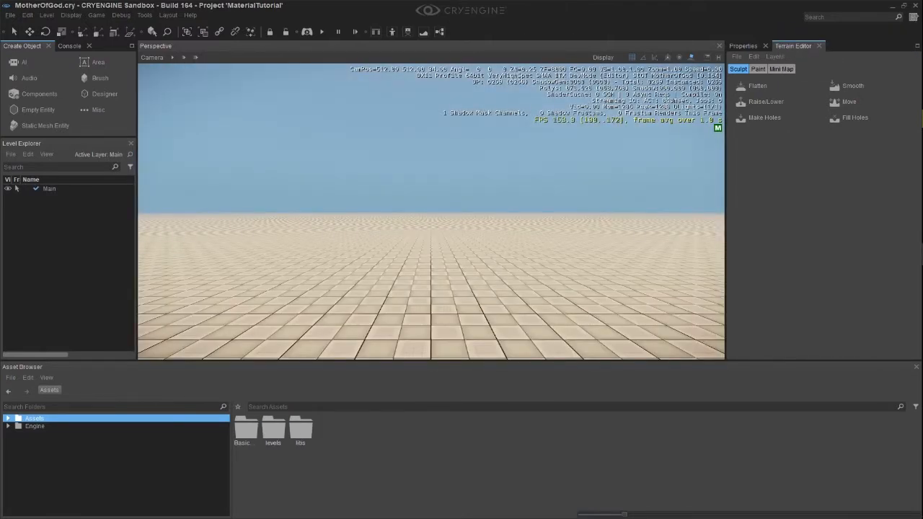
pyautogui.click(52, 425)
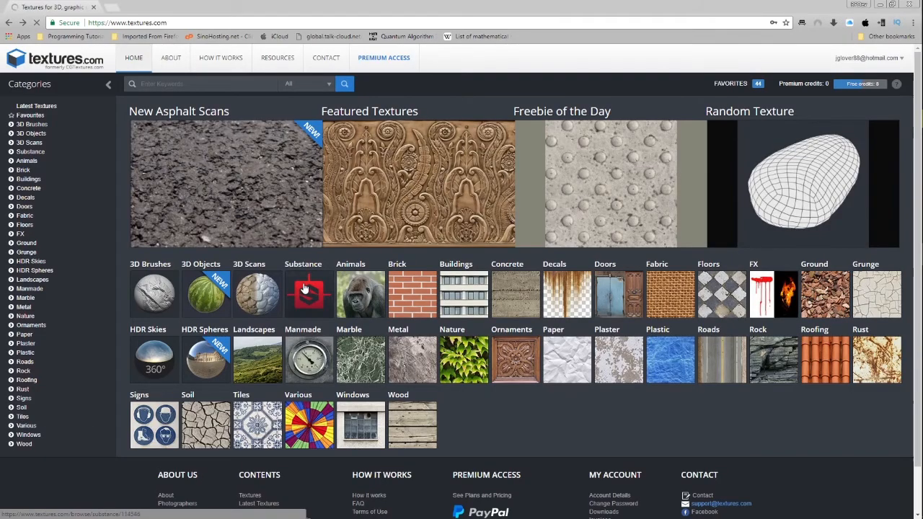
# Browse the Substance materials category and reach the polished red marble substance page
pyautogui.click(309, 294)
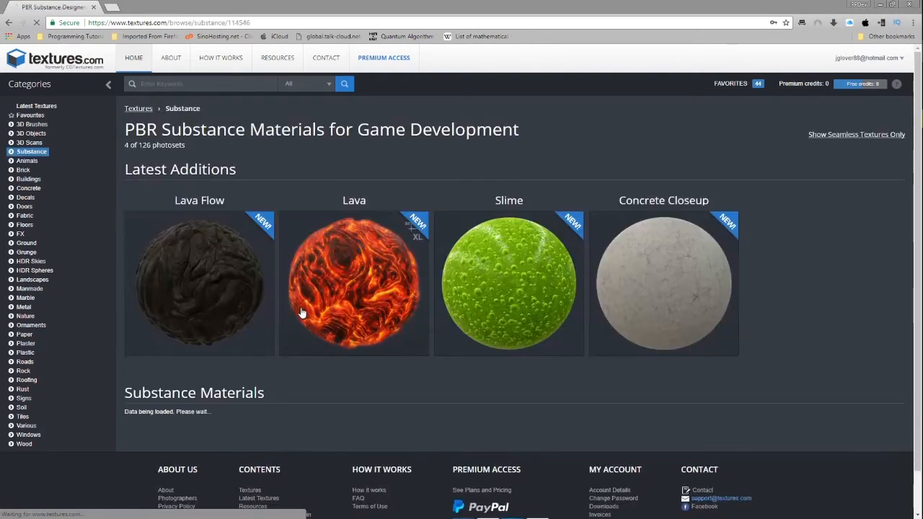
pyautogui.scroll(-3)
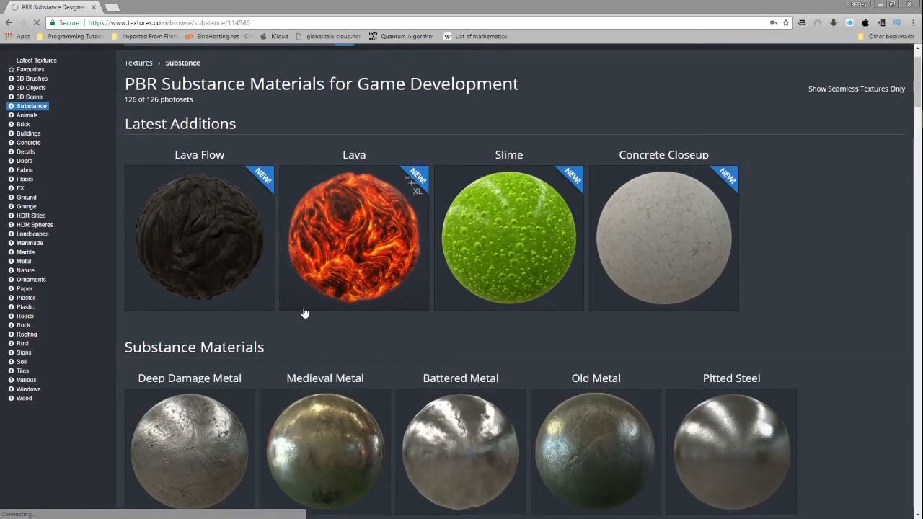
pyautogui.scroll(-3)
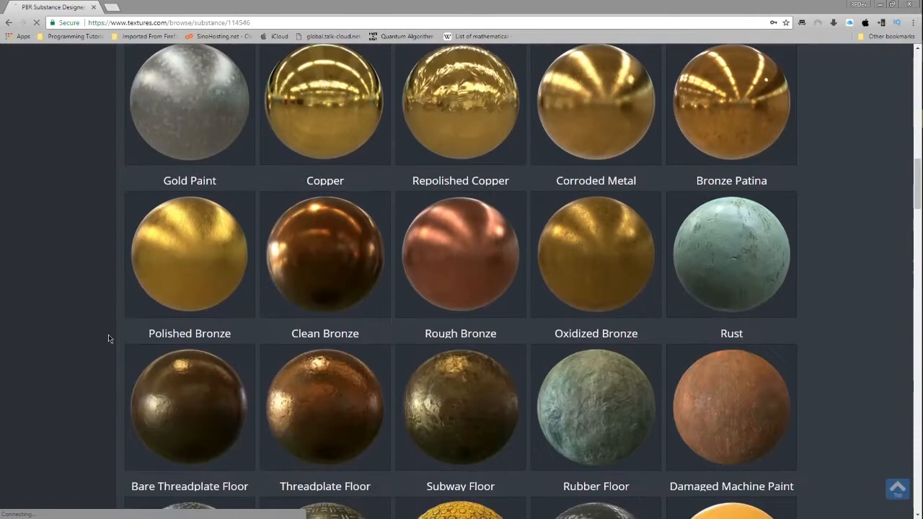
pyautogui.scroll(-3)
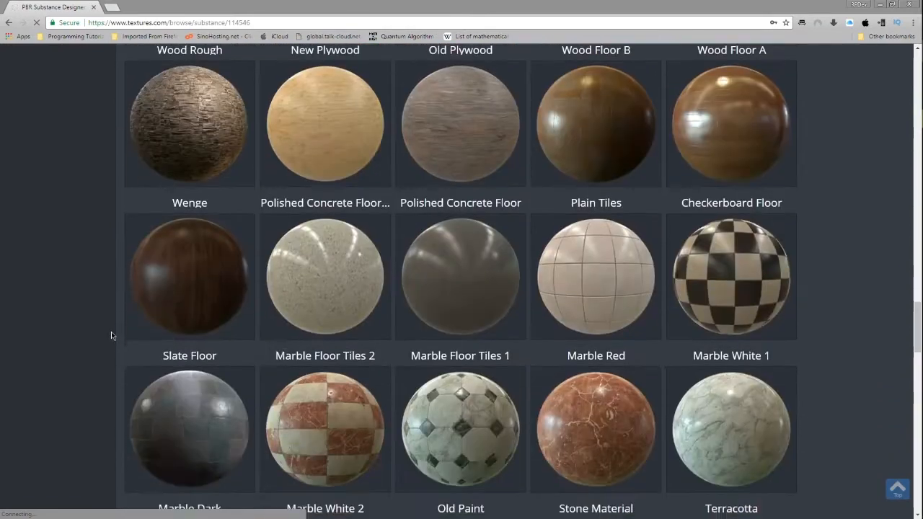
pyautogui.scroll(-3)
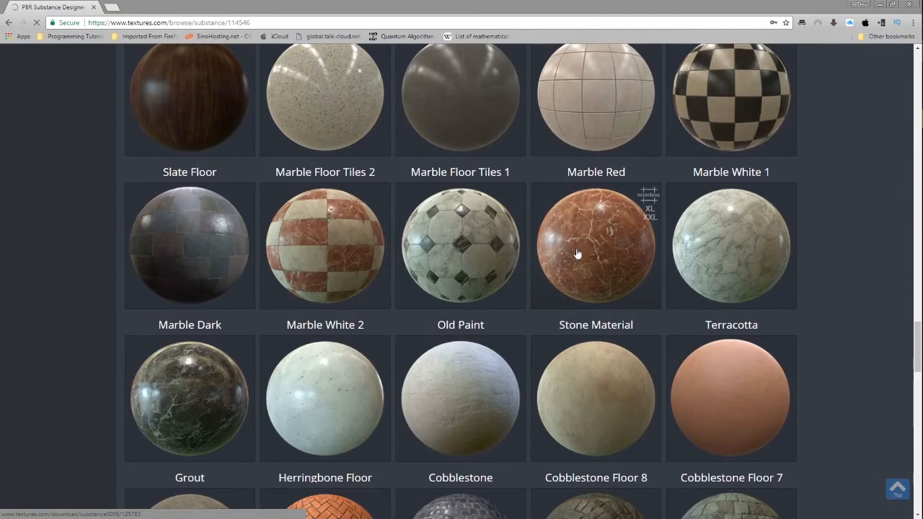
pyautogui.click(595, 245)
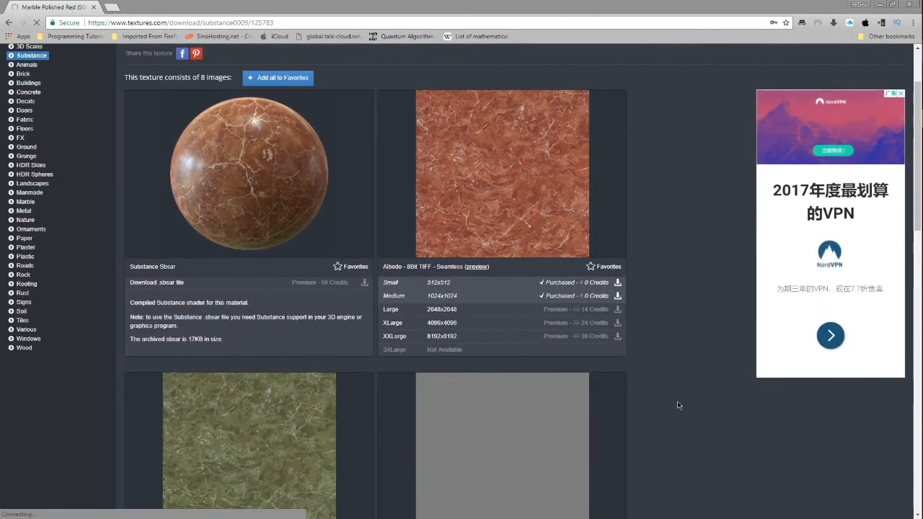
# Review the red marble's Albedo, Height, Normalmap, Glossiness, Roughness and Ambient Occlusion downloads
pyautogui.scroll(-3)
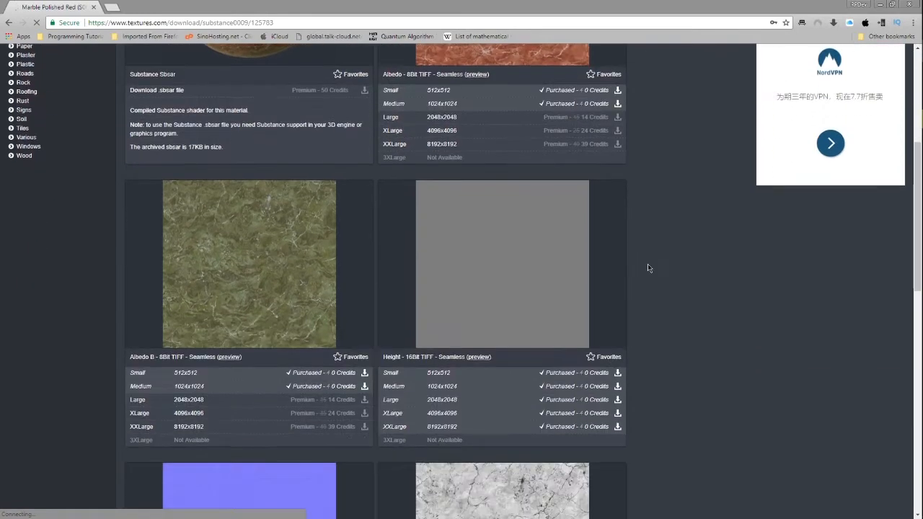
pyautogui.scroll(-3)
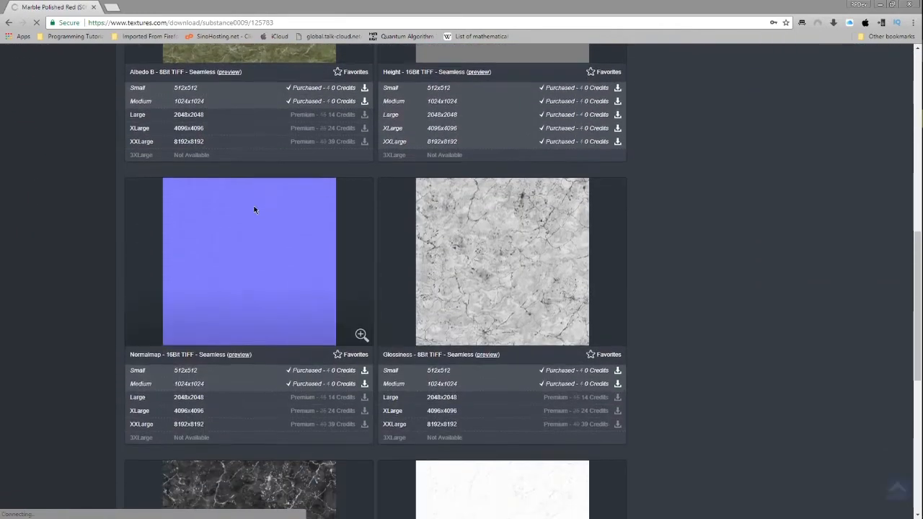
pyautogui.scroll(-3)
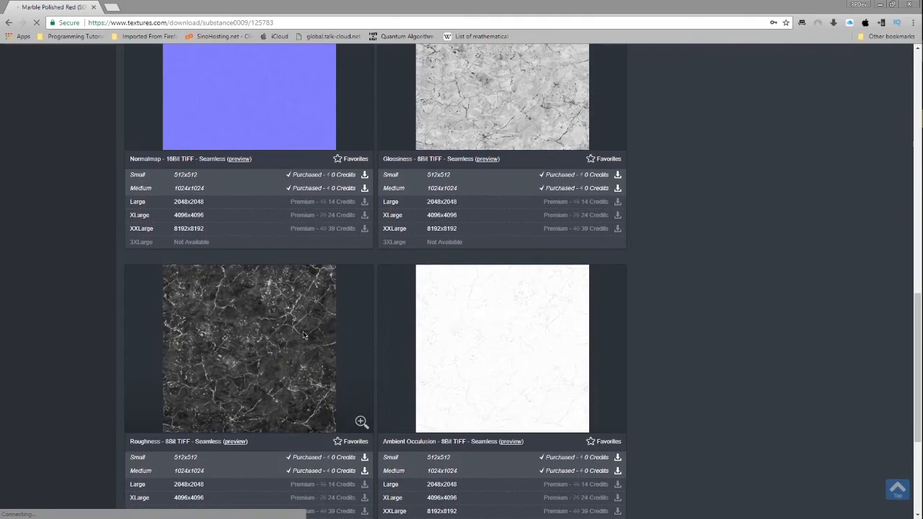
pyautogui.scroll(3)
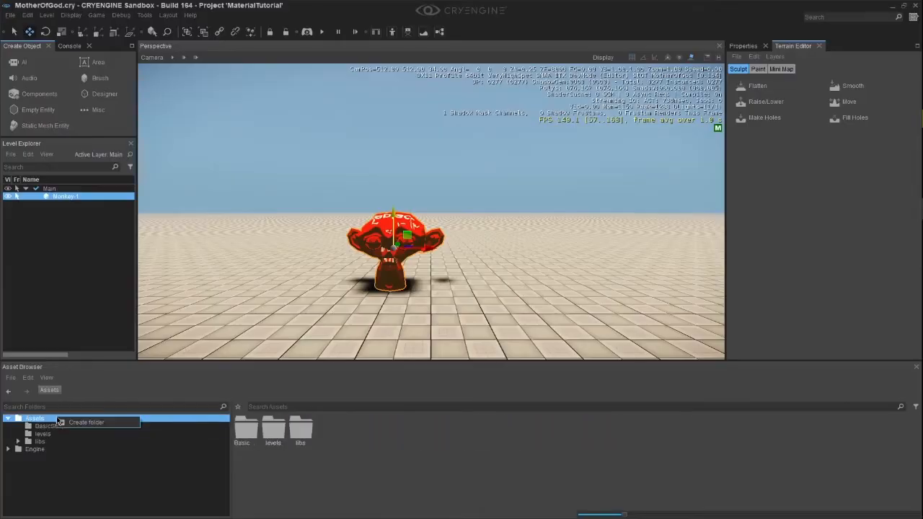
# Create a textures folder and assign the marble maps to the BasicShapes/monkey material's Diffuse and Heightmap
pyautogui.click(87, 421)
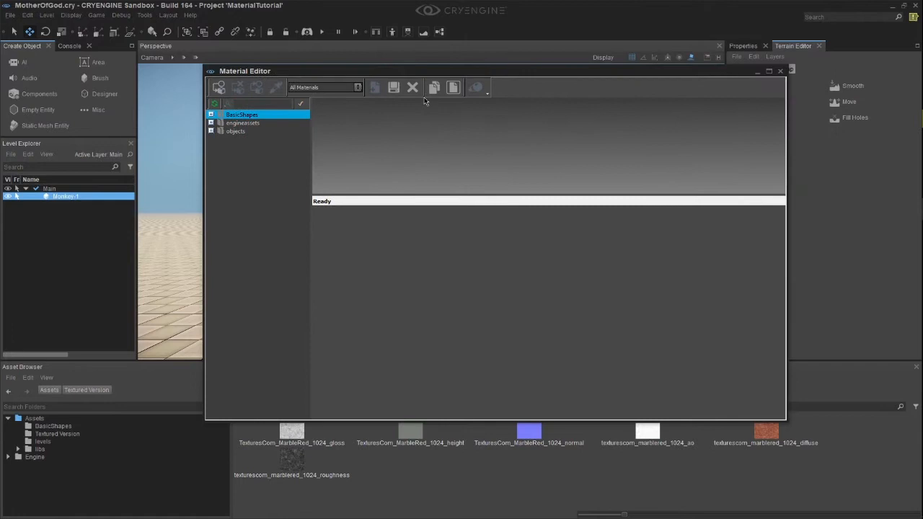
pyautogui.click(211, 115)
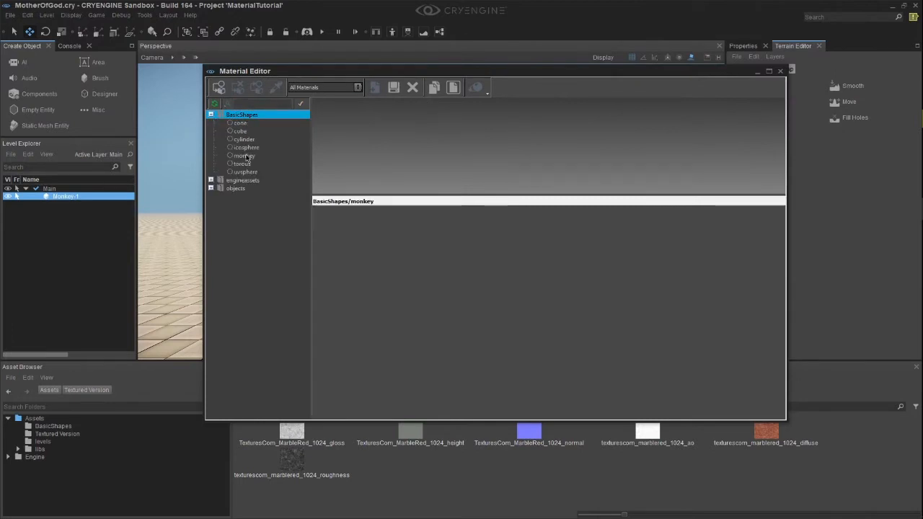
pyautogui.click(245, 156)
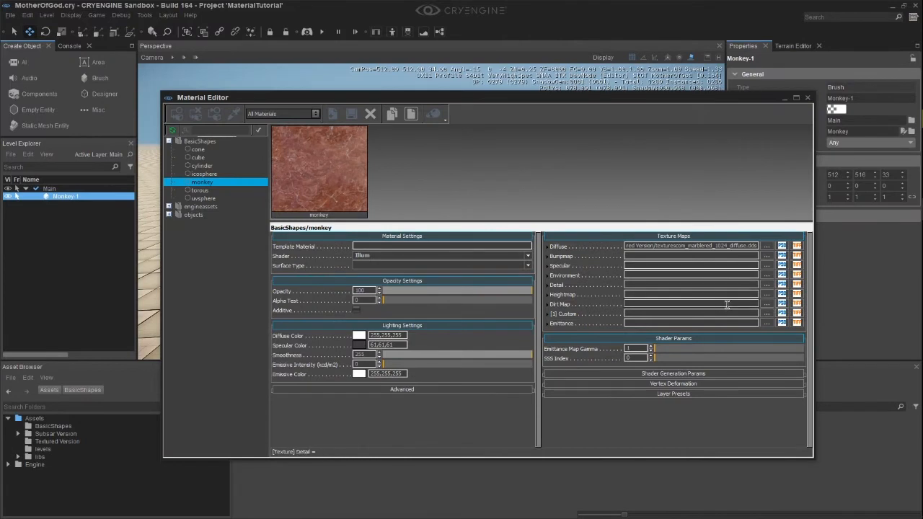
pyautogui.click(767, 294)
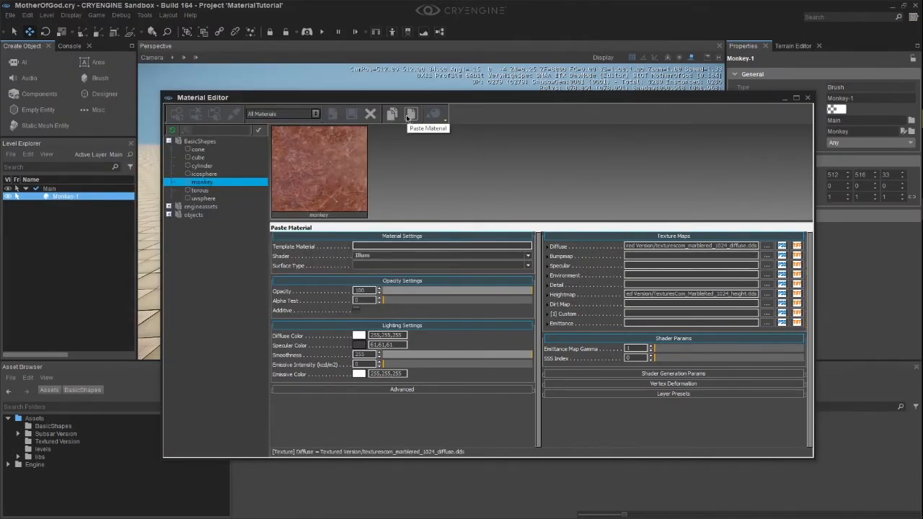
pyautogui.click(808, 99)
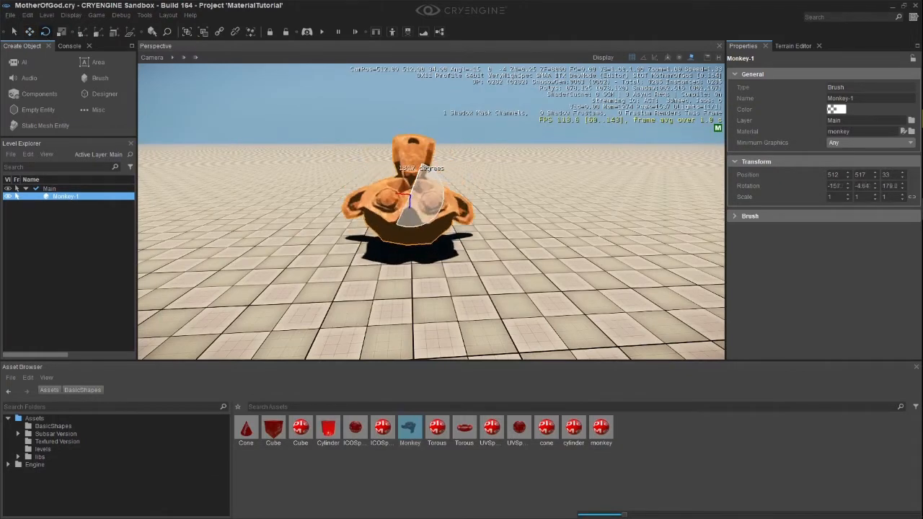
# Rotate the marbled monkey to stand upright in the level
pyautogui.moveTo(425, 195); pyautogui.dragTo(430, 142)
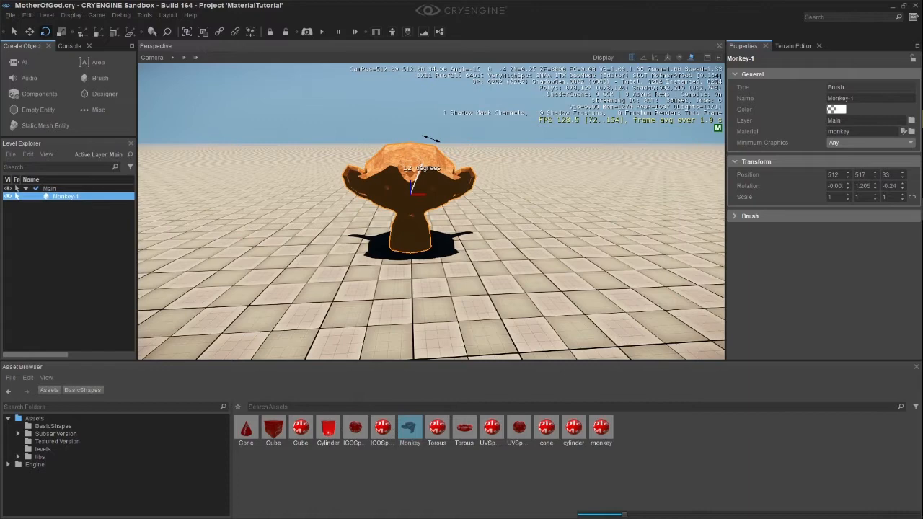
pyautogui.click(794, 45)
pyautogui.write('Sub')
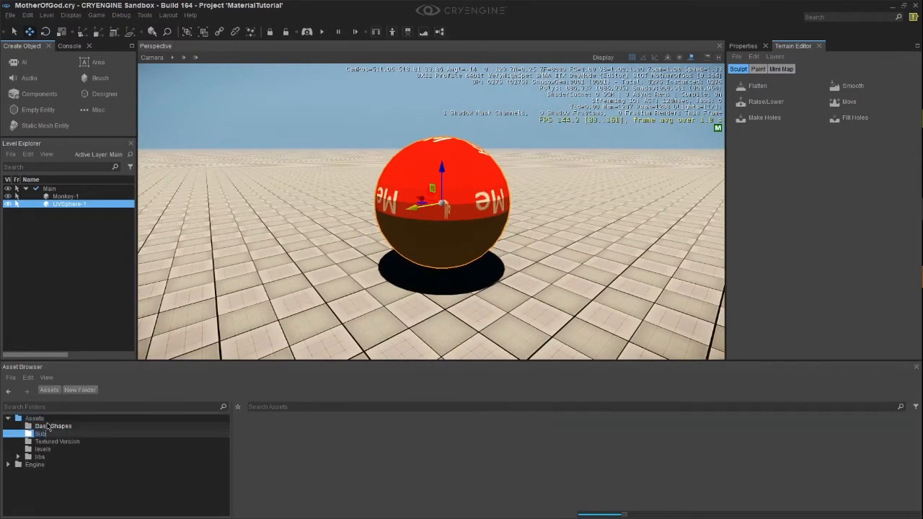
# Import cliff_dasht_iran.sbsar into Substance Textures and create its substance graph preset
pyautogui.click(55, 433)
pyautogui.write('sar Version')
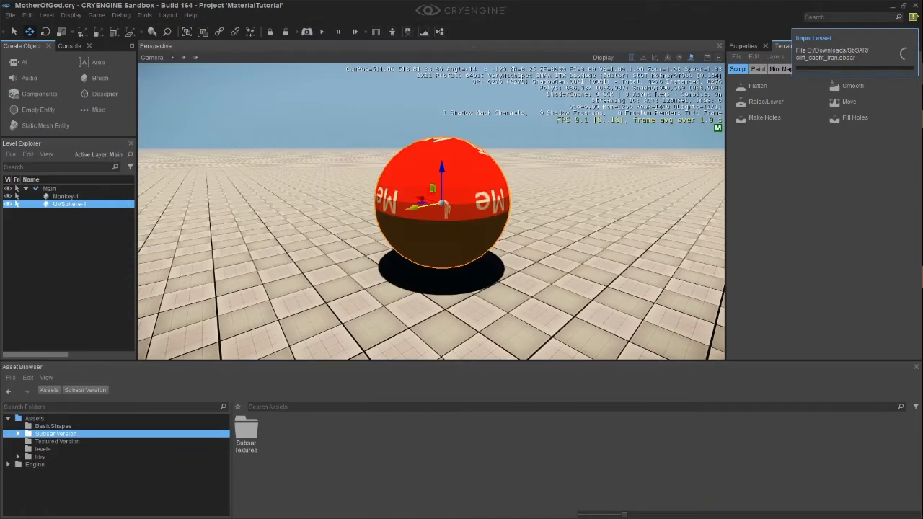
pyautogui.rightClick(300, 430)
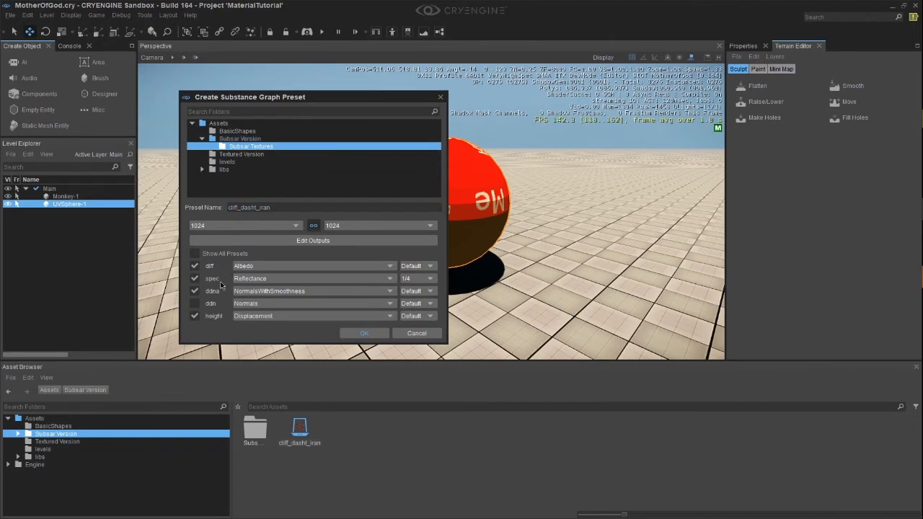
pyautogui.click(364, 333)
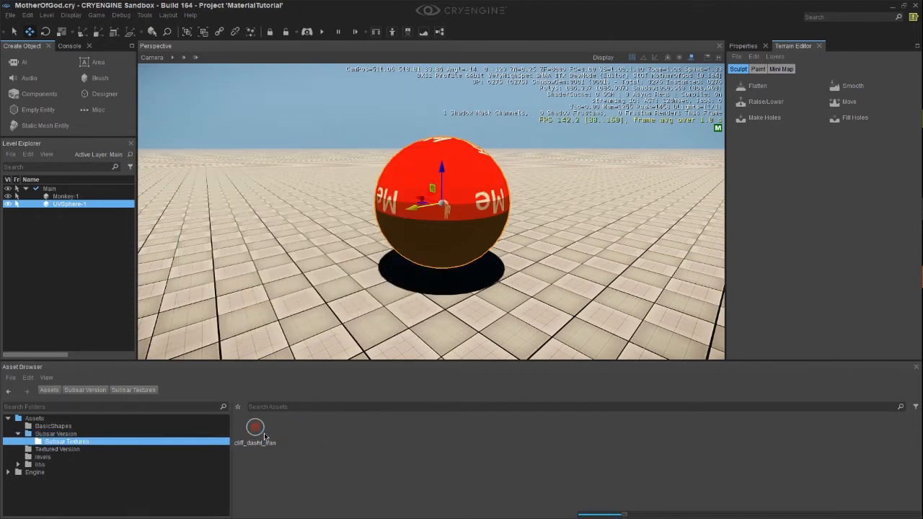
pyautogui.doubleClick(254, 428)
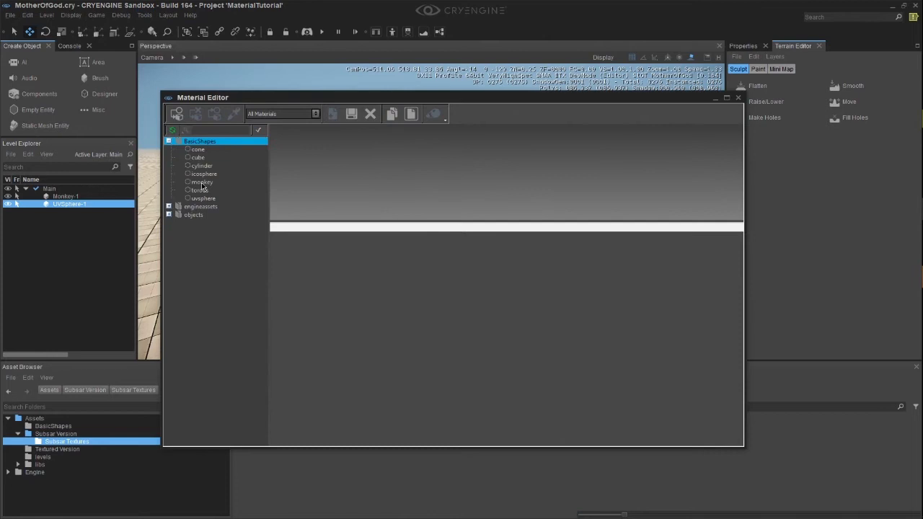
# Assign cliff_dasht_iran textures to BasicShapes/uvsphere's Diffuse, Bumpmap, Specular and Heightmap slots
pyautogui.click(203, 199)
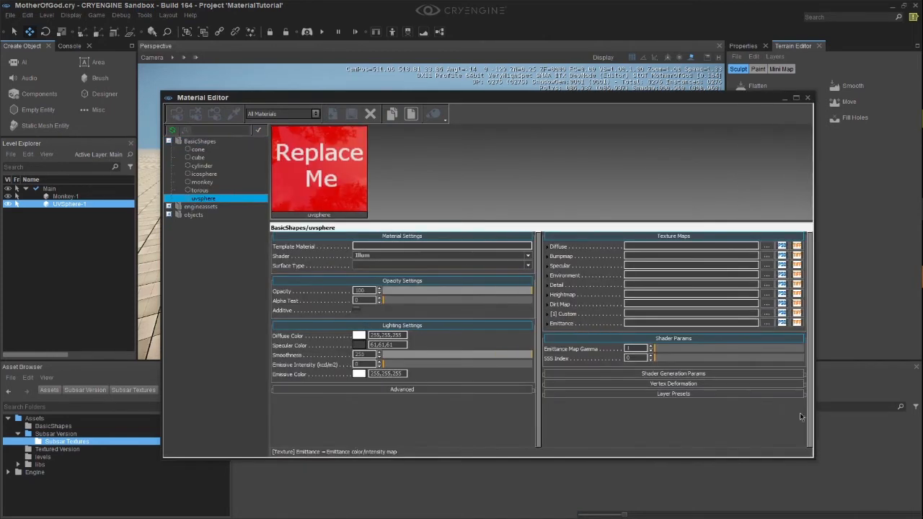
pyautogui.click(768, 246)
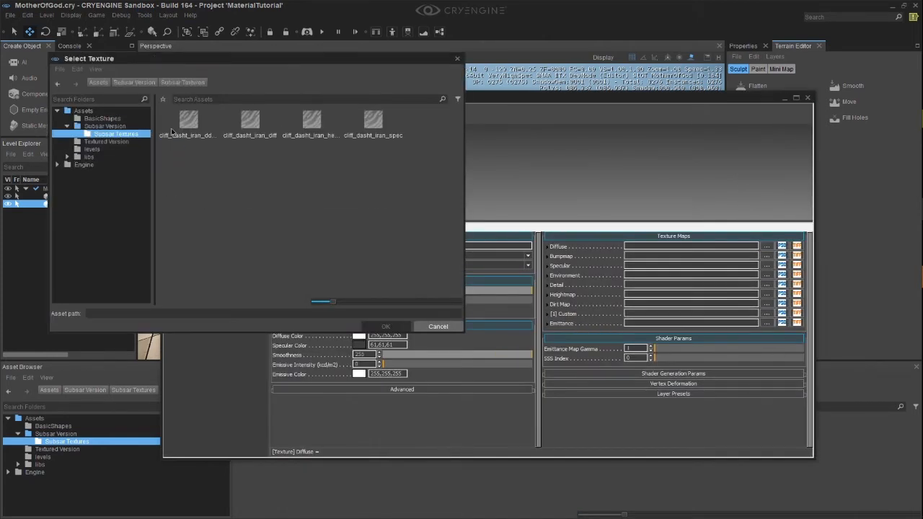
pyautogui.click(386, 326)
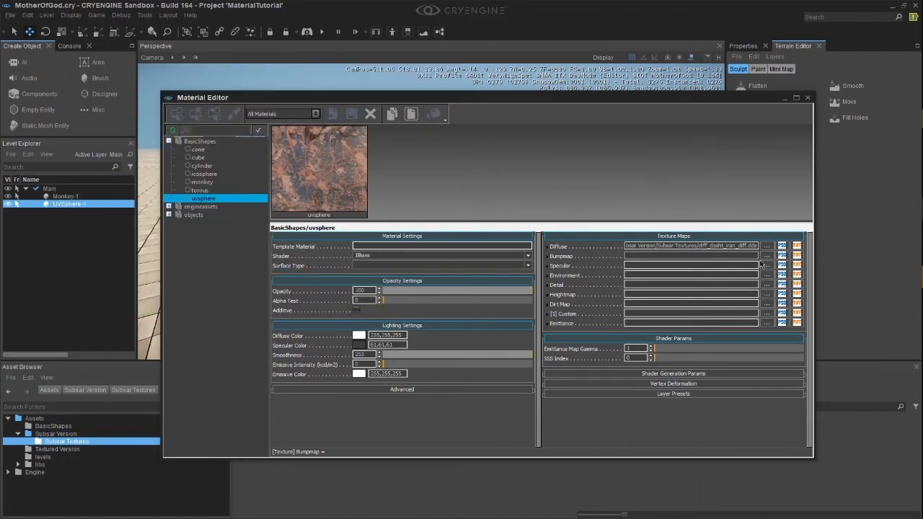
pyautogui.click(767, 257)
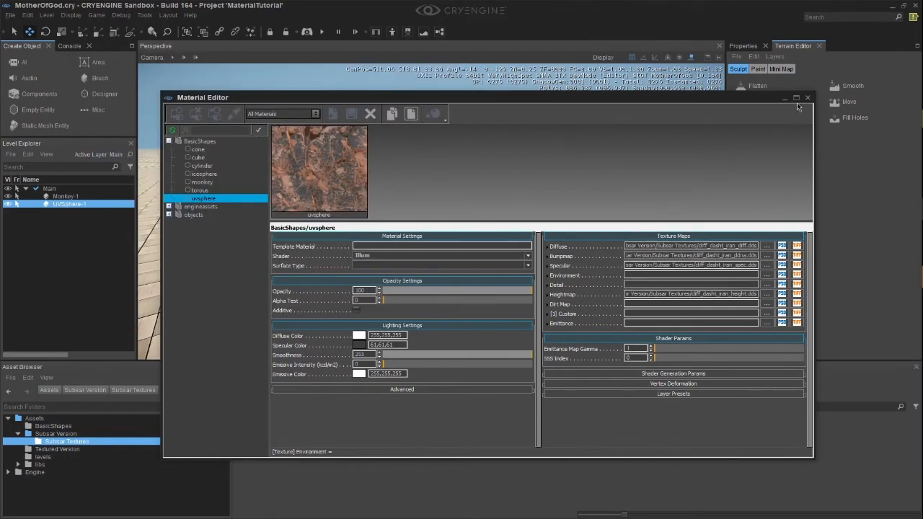
pyautogui.click(808, 98)
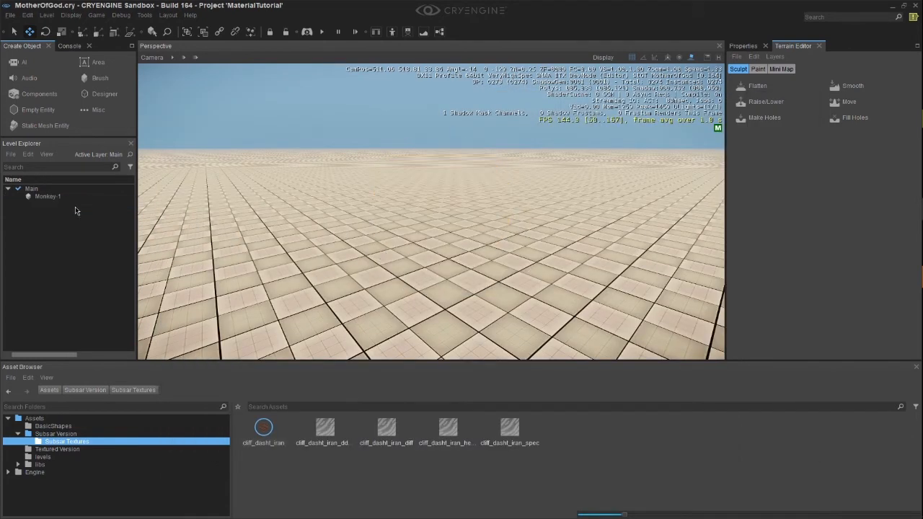
pyautogui.click(52, 428)
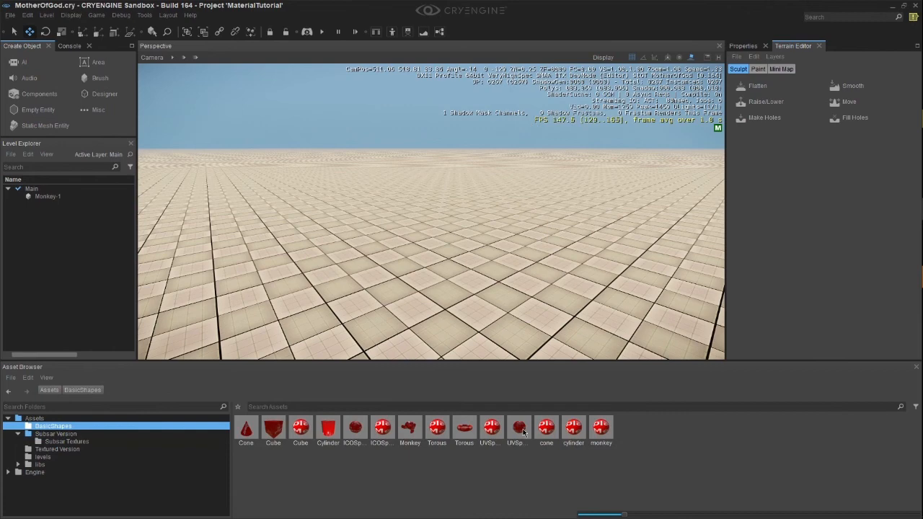